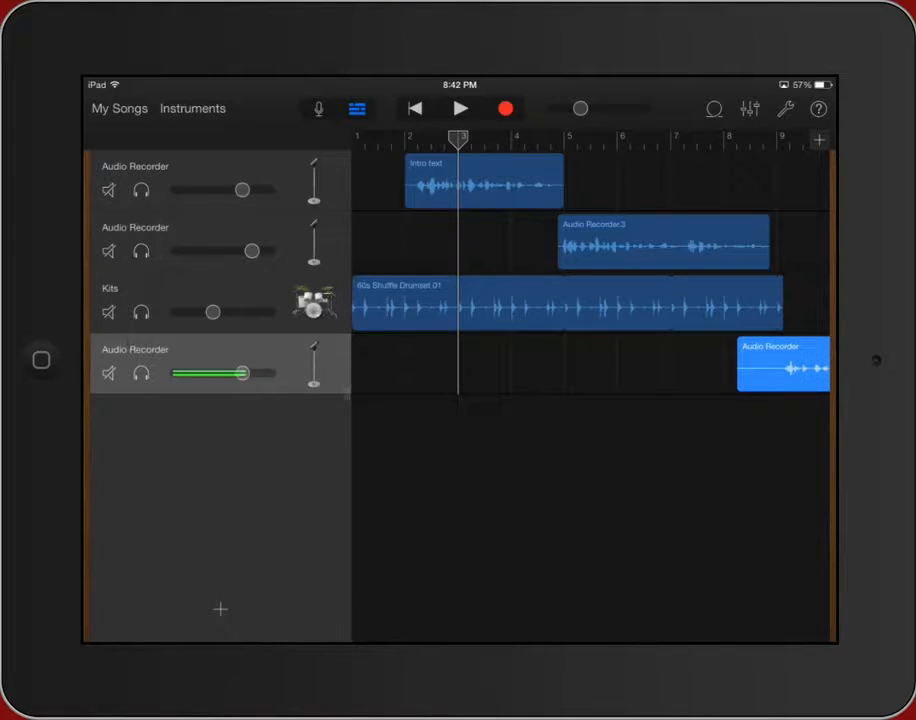
# - Leave the song editor and return to the My Songs browser
pyautogui.click(118, 108)
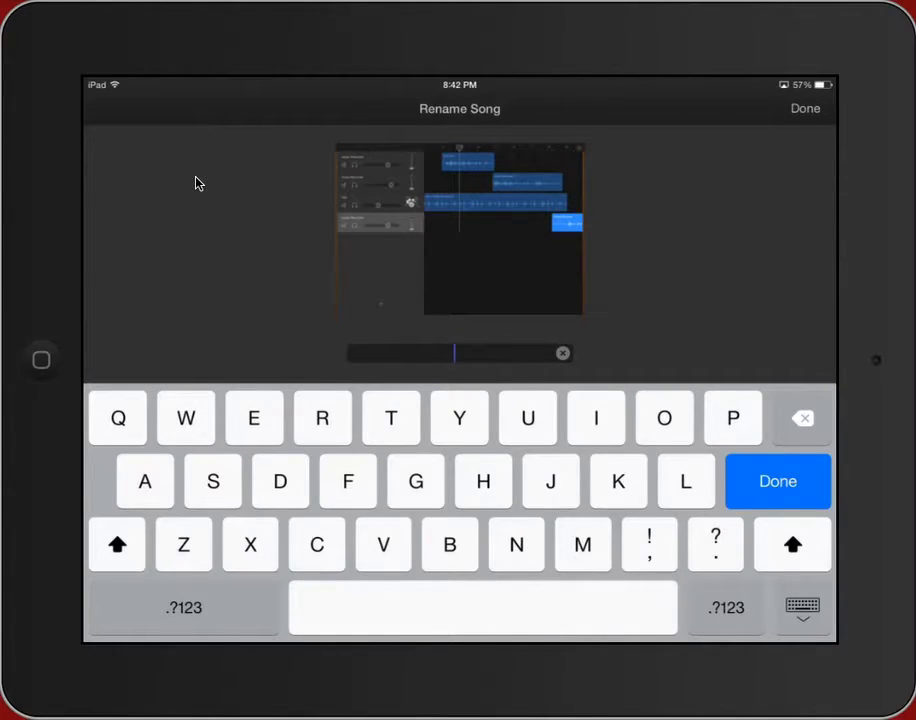
# - Name the song 'Test audio project' and confirm the rename
pyautogui.write('Test audio proj')
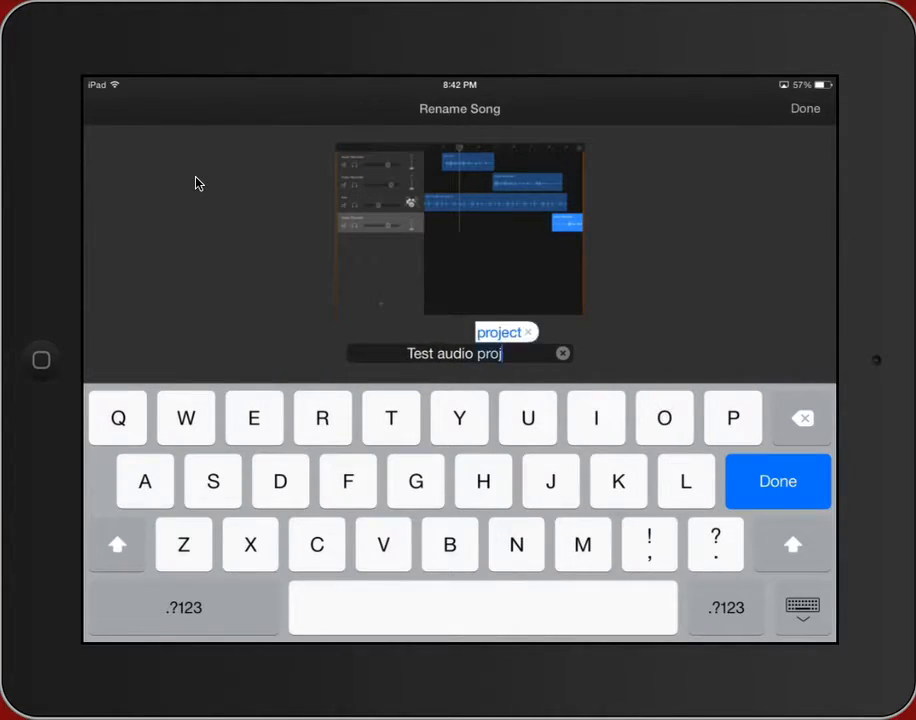
pyautogui.click(776, 480)
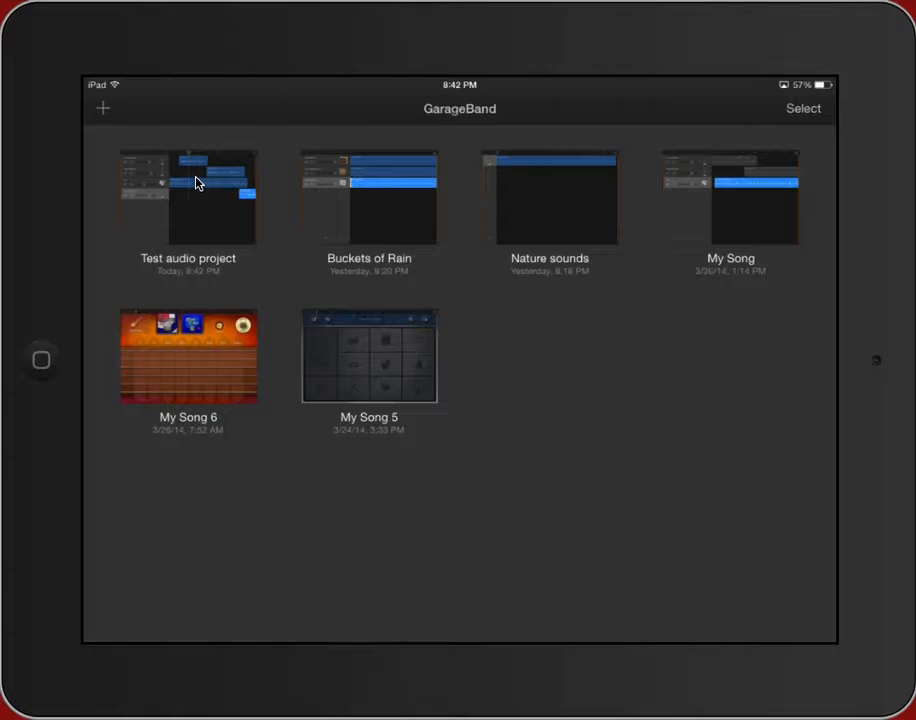
pyautogui.moveTo(420, 272)
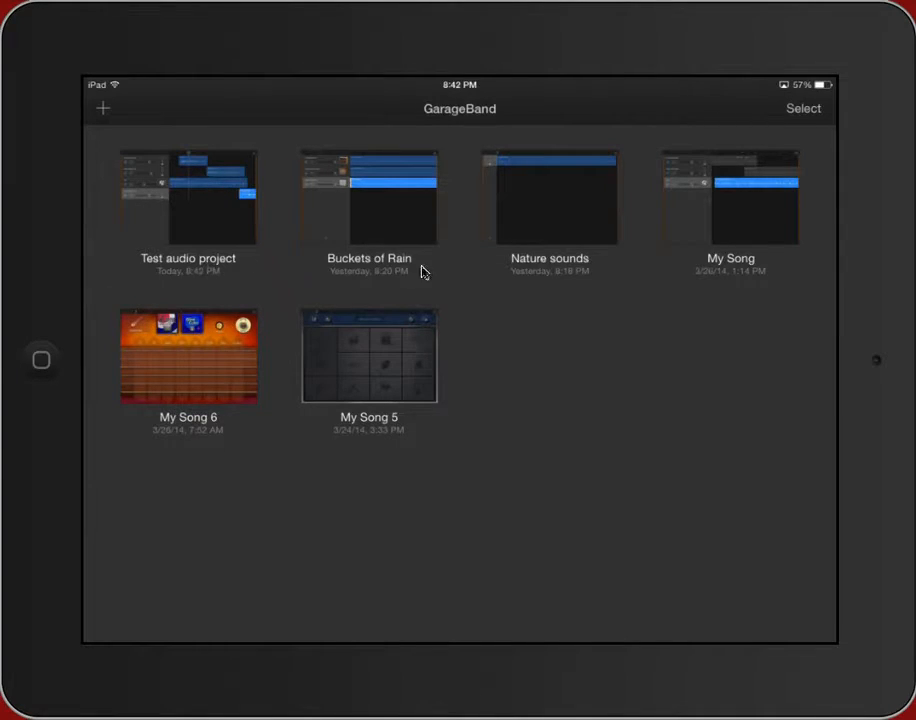
pyautogui.moveTo(730, 268)
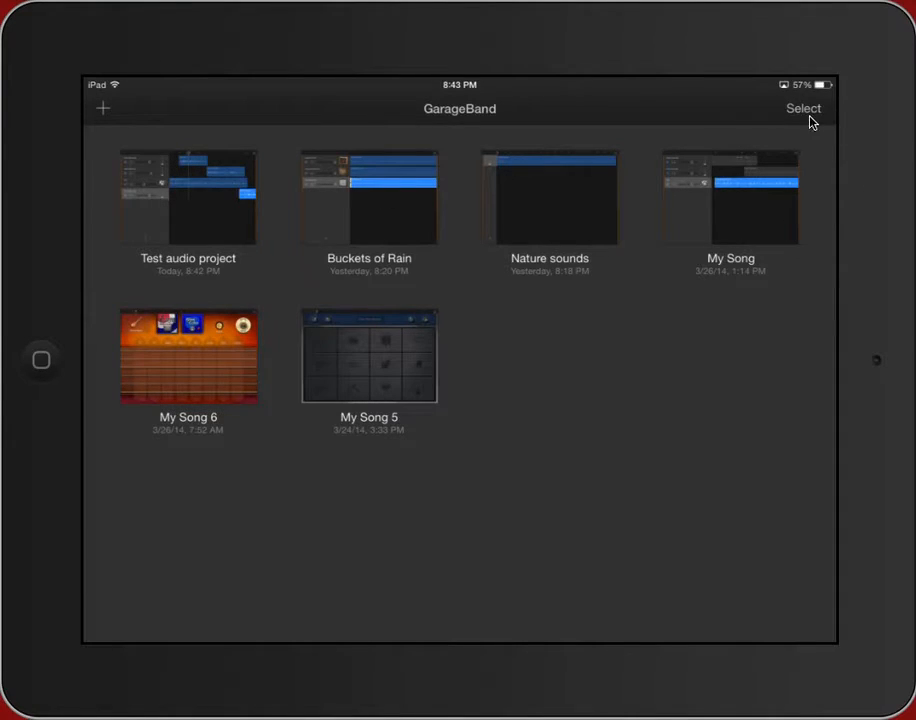
# - Select only Test audio project, dismissing the accidental Buckets of Rain rename and deselecting it
pyautogui.click(804, 108)
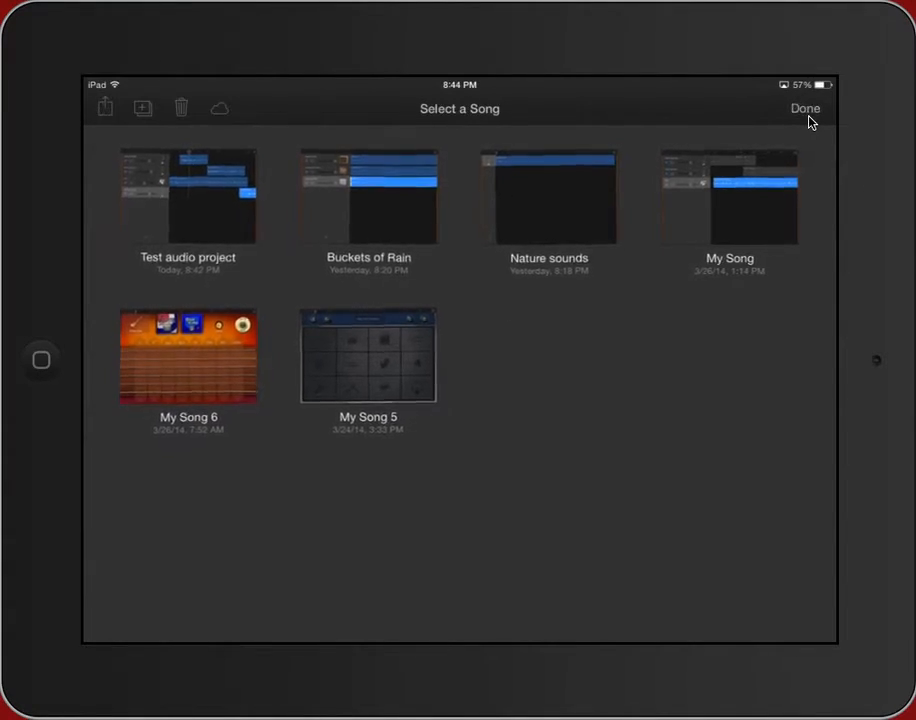
pyautogui.moveTo(356, 236)
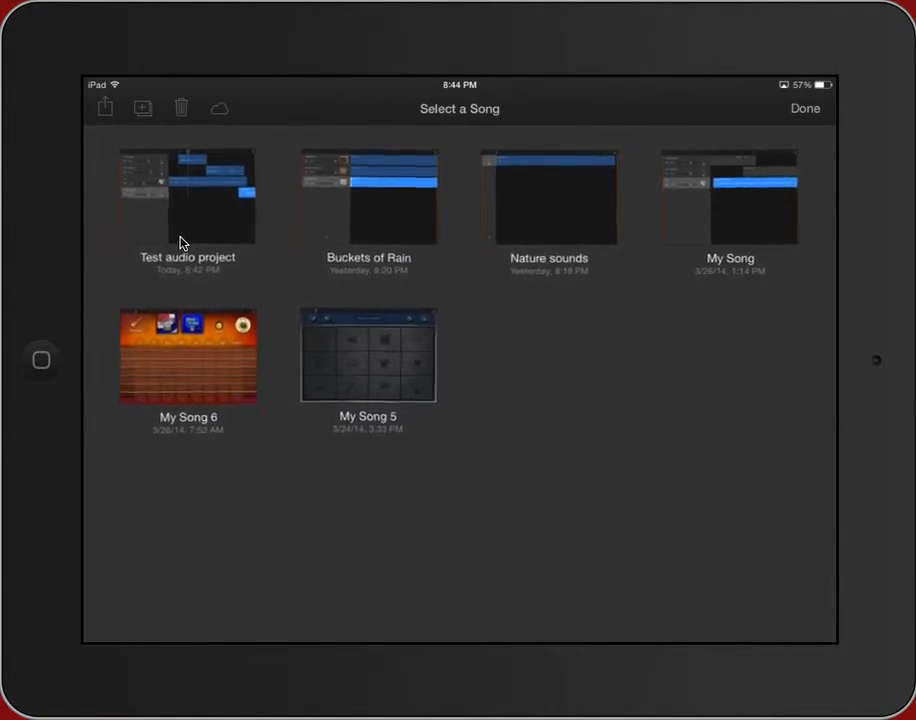
pyautogui.click(188, 196)
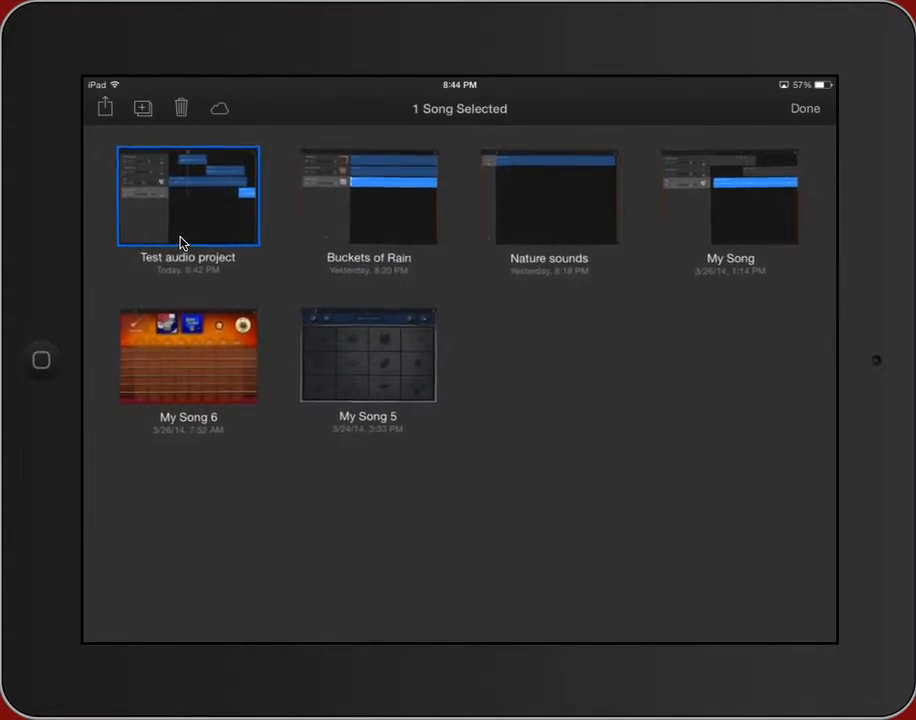
pyautogui.moveTo(96, 150)
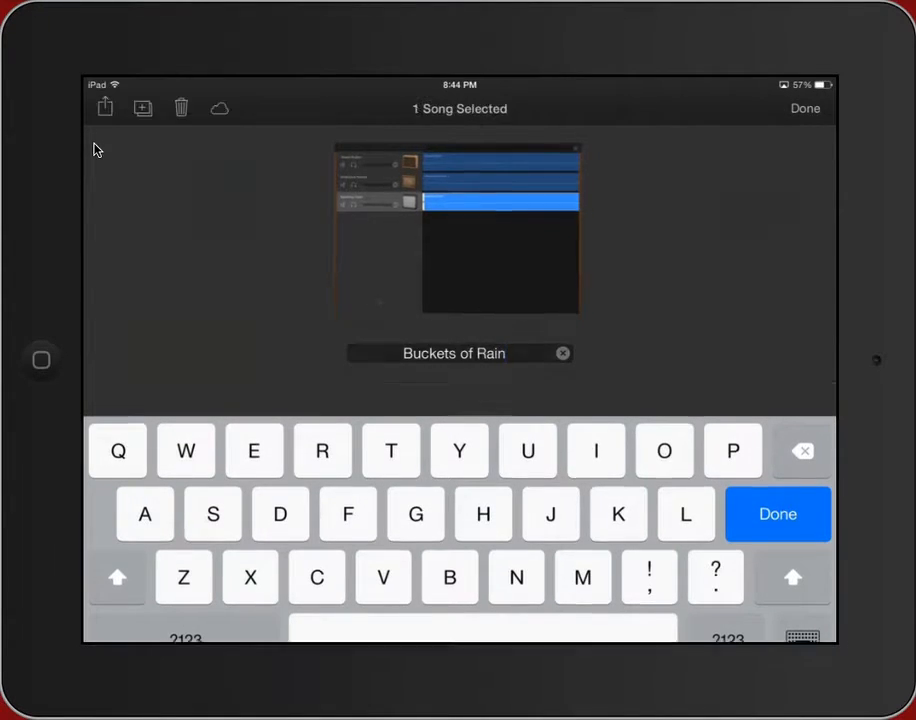
pyautogui.click(776, 512)
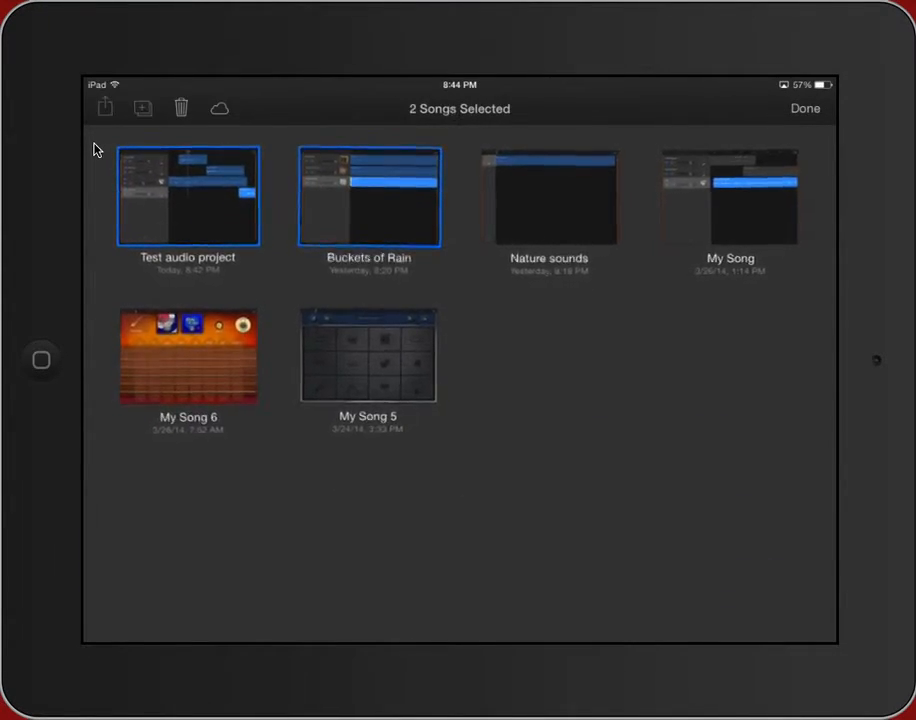
pyautogui.click(368, 196)
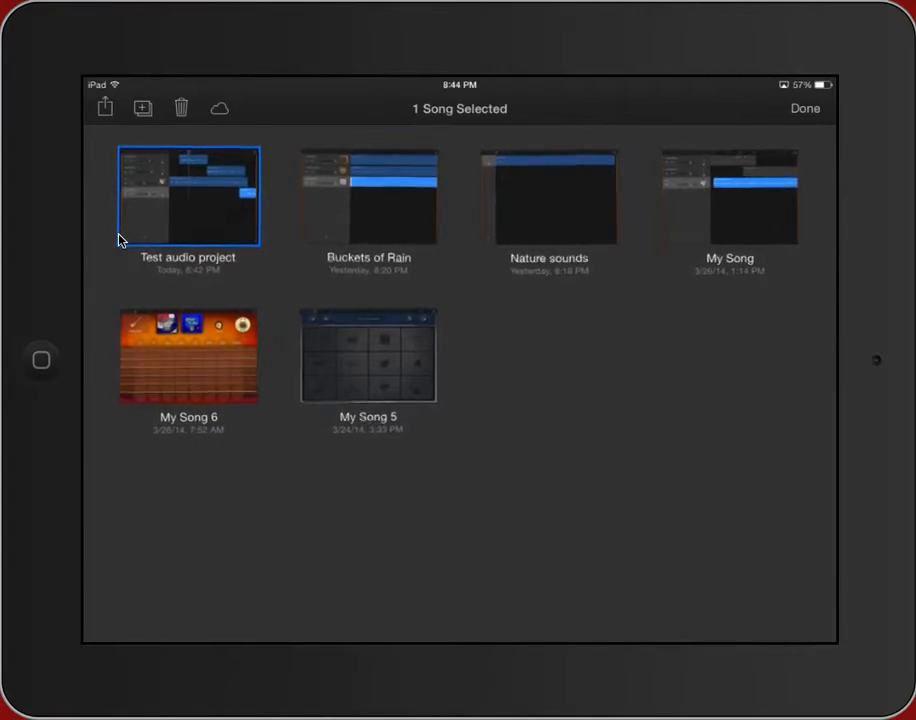
pyautogui.moveTo(172, 164)
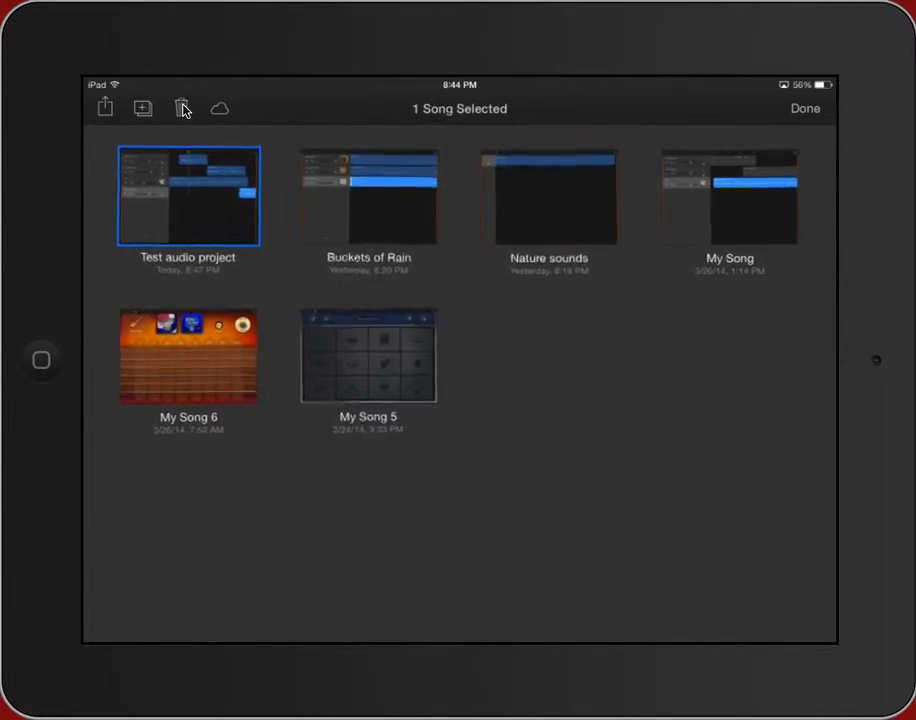
pyautogui.moveTo(220, 112)
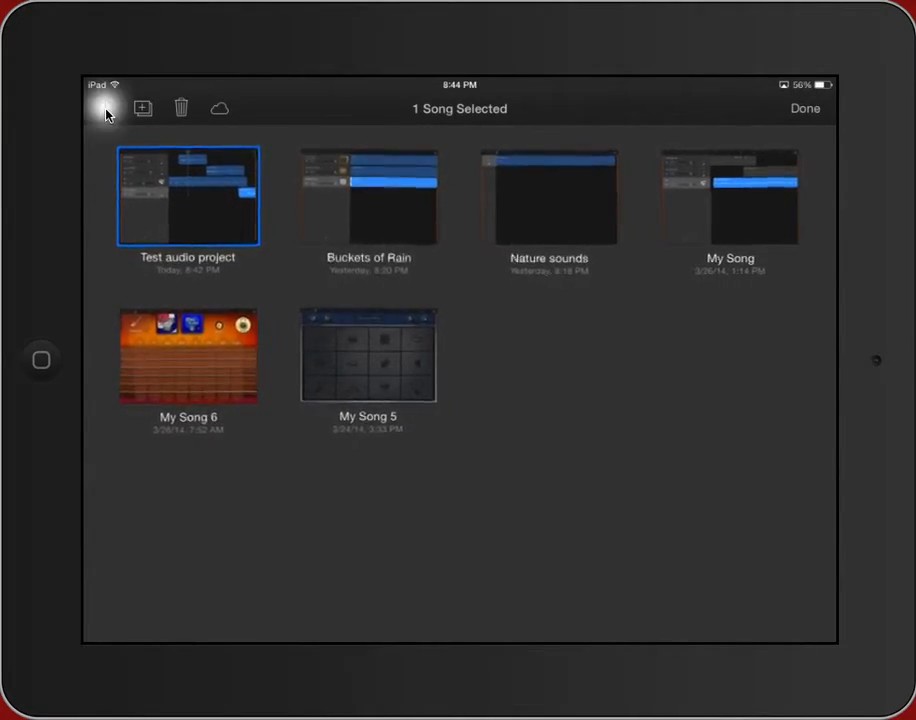
pyautogui.click(104, 108)
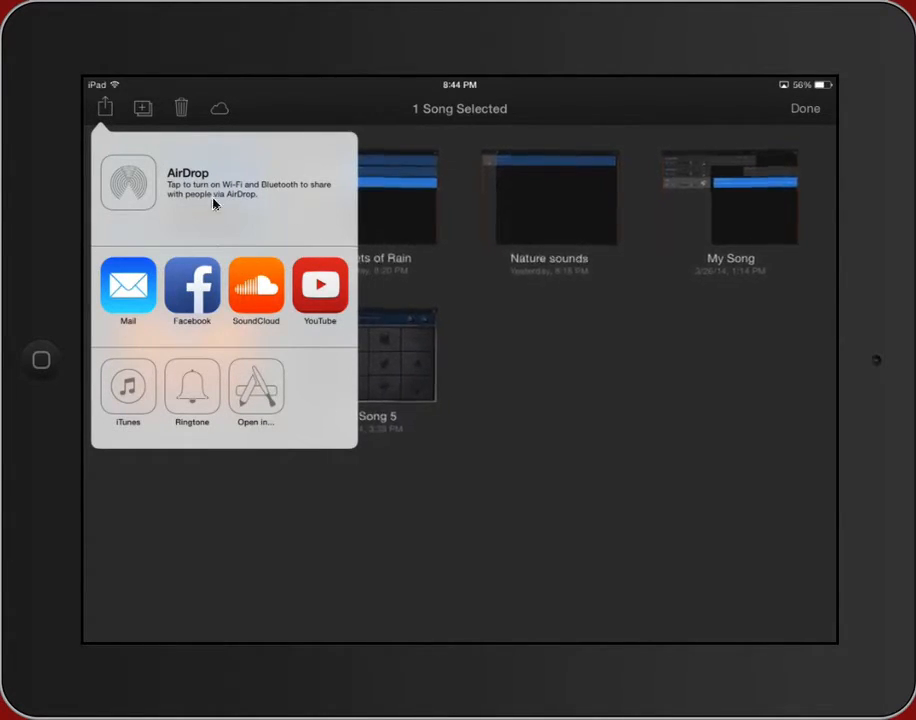
pyautogui.moveTo(224, 228)
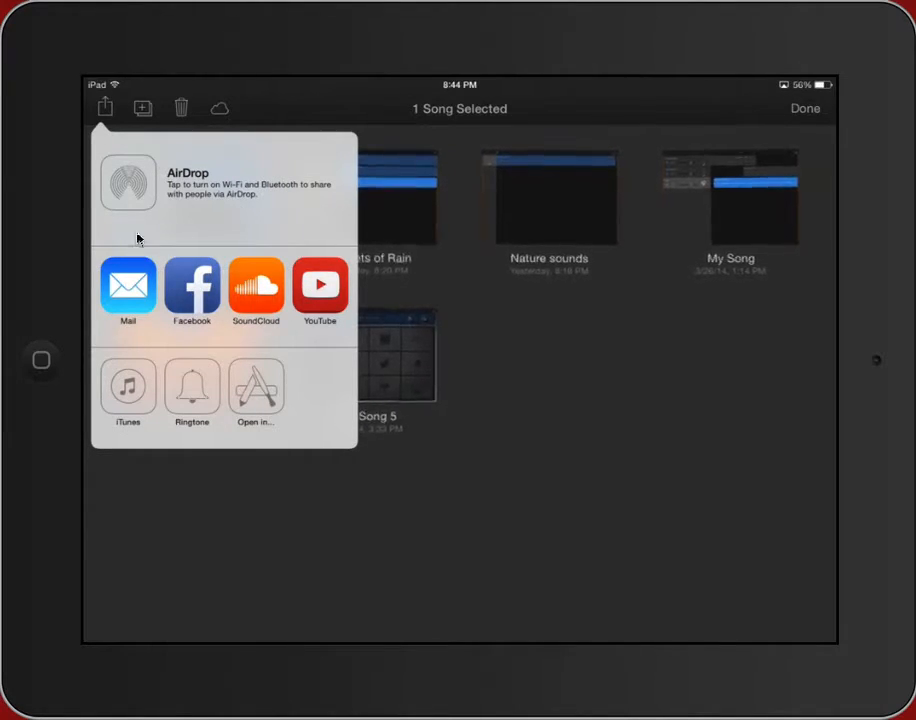
pyautogui.moveTo(352, 292)
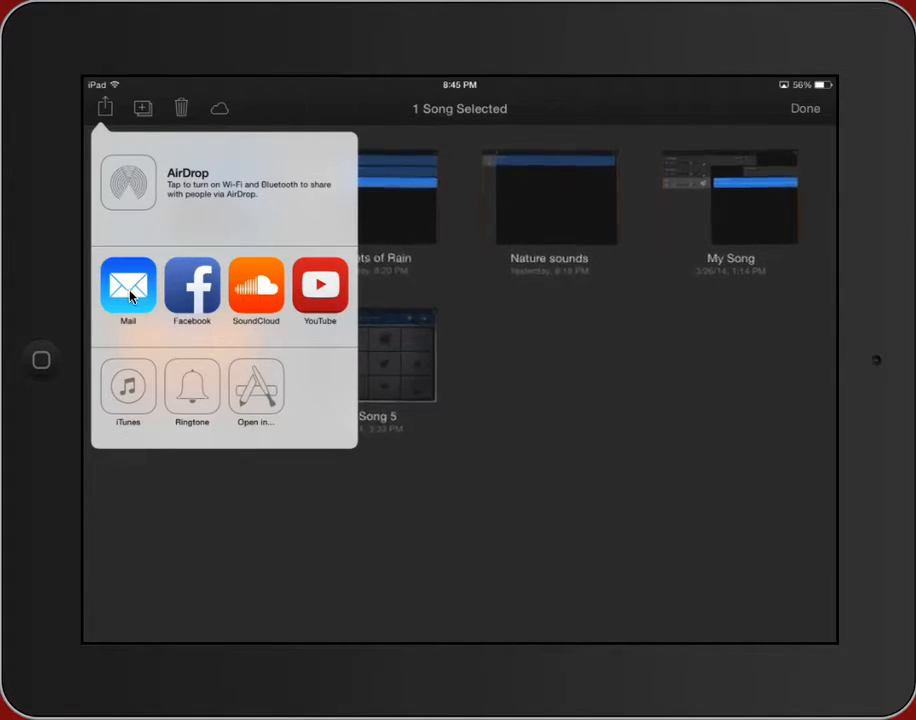
pyautogui.moveTo(358, 304)
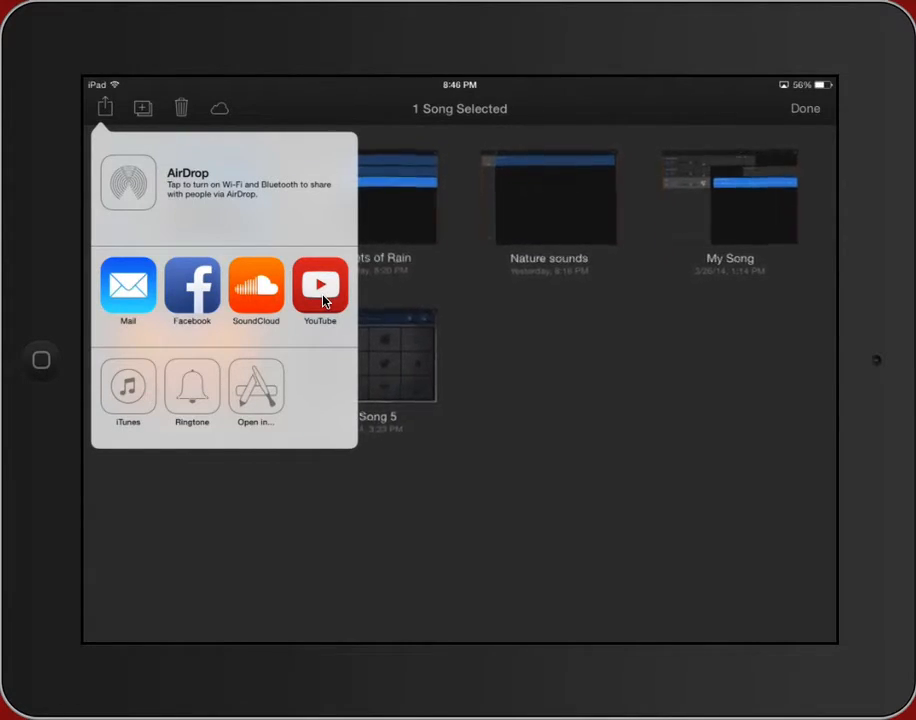
pyautogui.moveTo(264, 396)
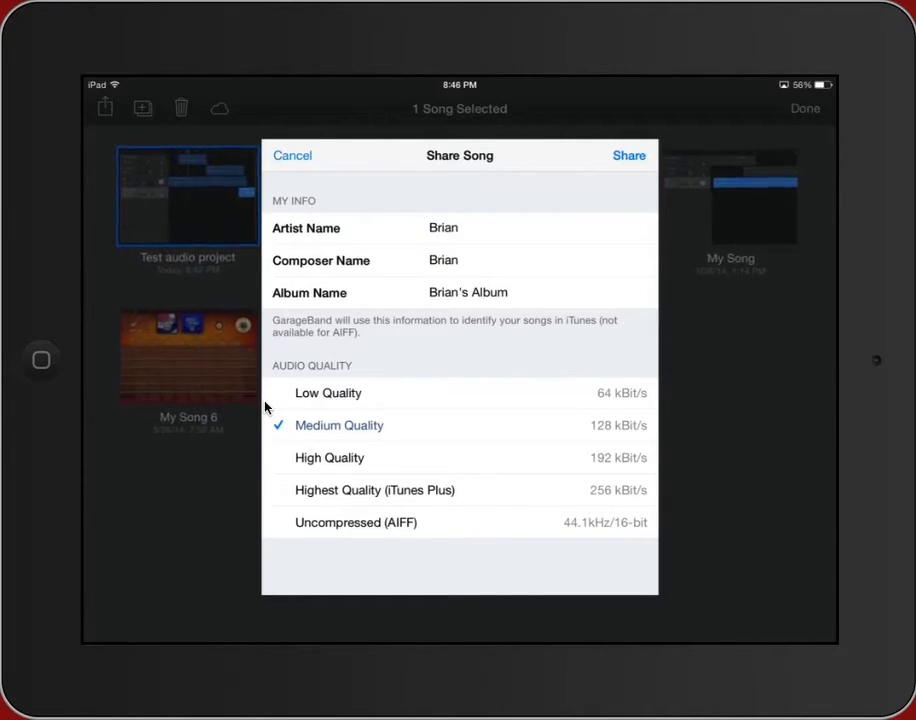
# - Choose High Quality (192 kBit/s) audio and begin sharing the song
pyautogui.click(328, 456)
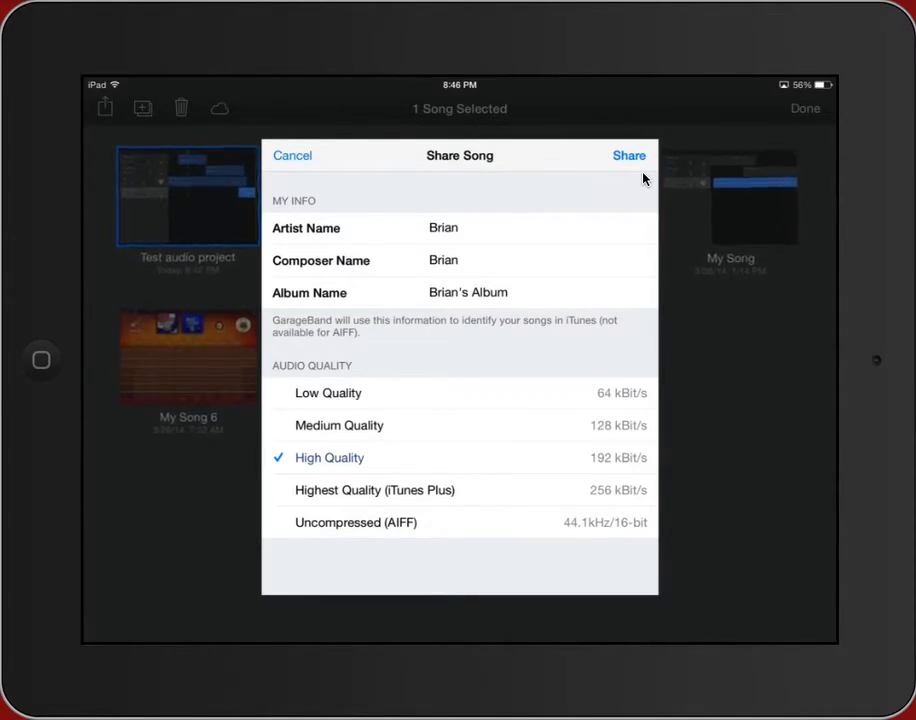
pyautogui.click(628, 156)
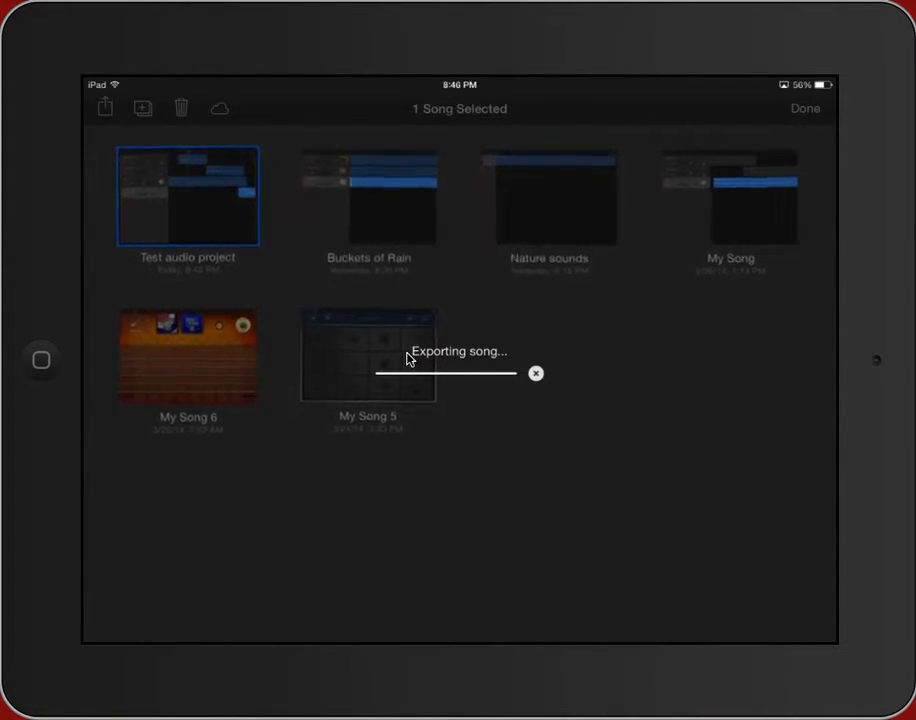
# - Bring up the Open in list of apps for the exported song
pyautogui.click(104, 108)
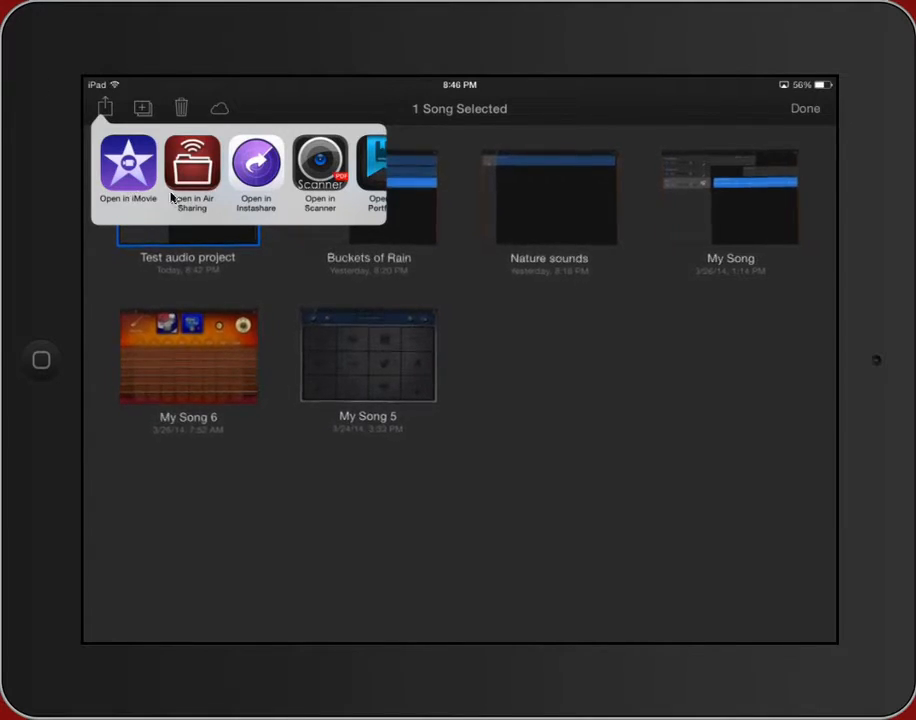
pyautogui.moveTo(136, 184)
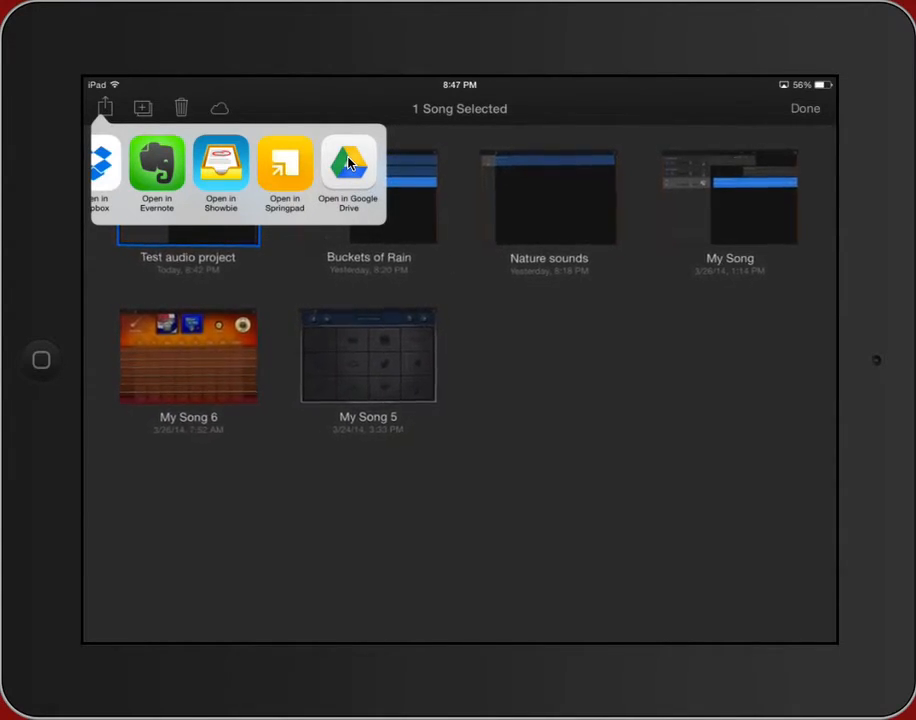
# - Send Test audio project.m4a to Google Drive and confirm the upload
pyautogui.click(348, 164)
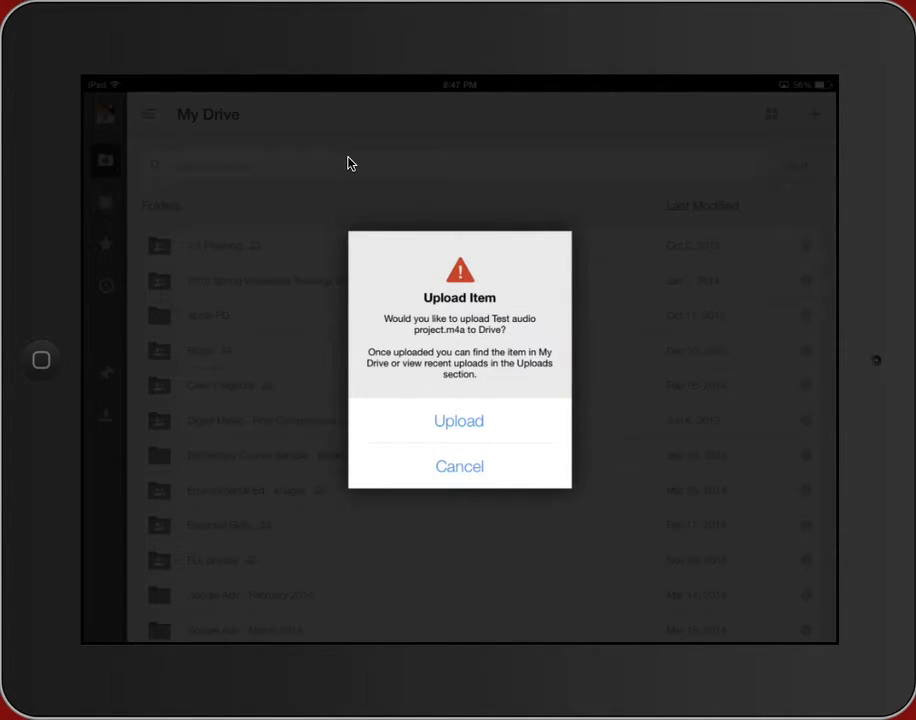
pyautogui.click(460, 420)
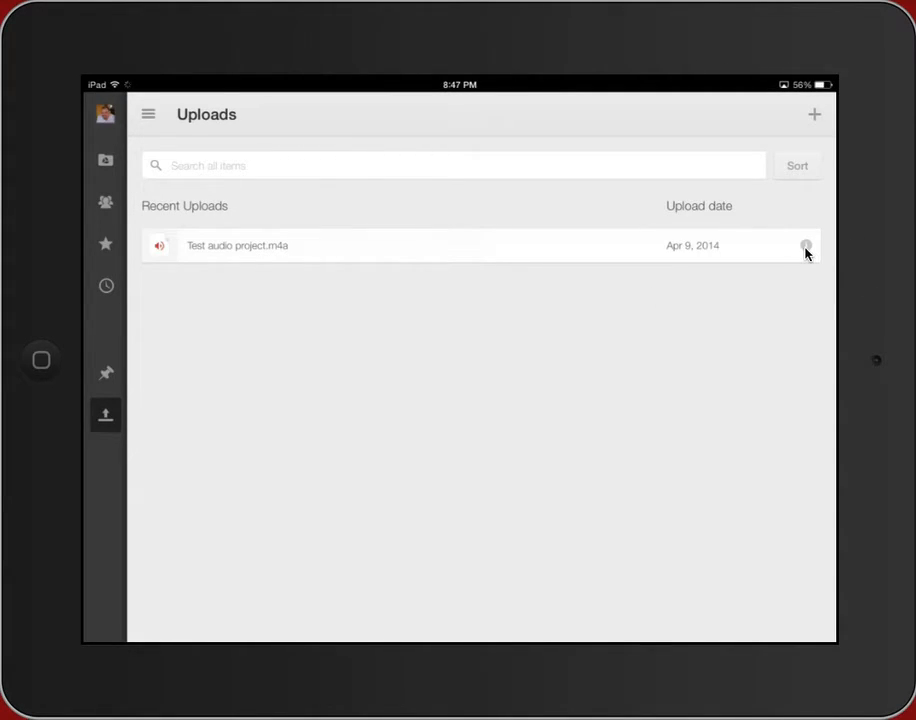
pyautogui.click(804, 246)
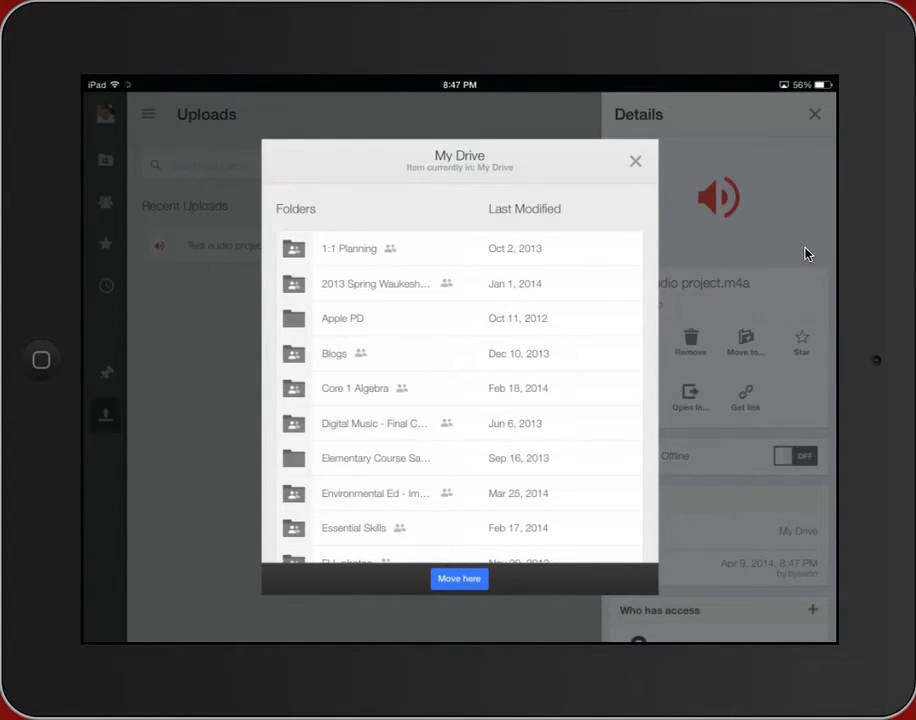
pyautogui.scroll(-3)
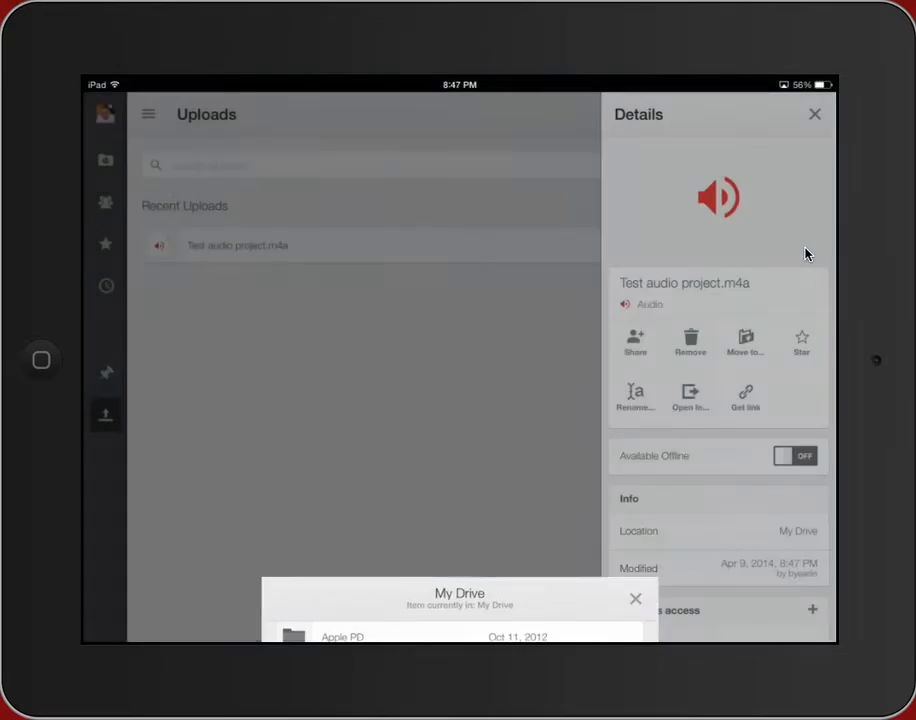
pyautogui.click(636, 598)
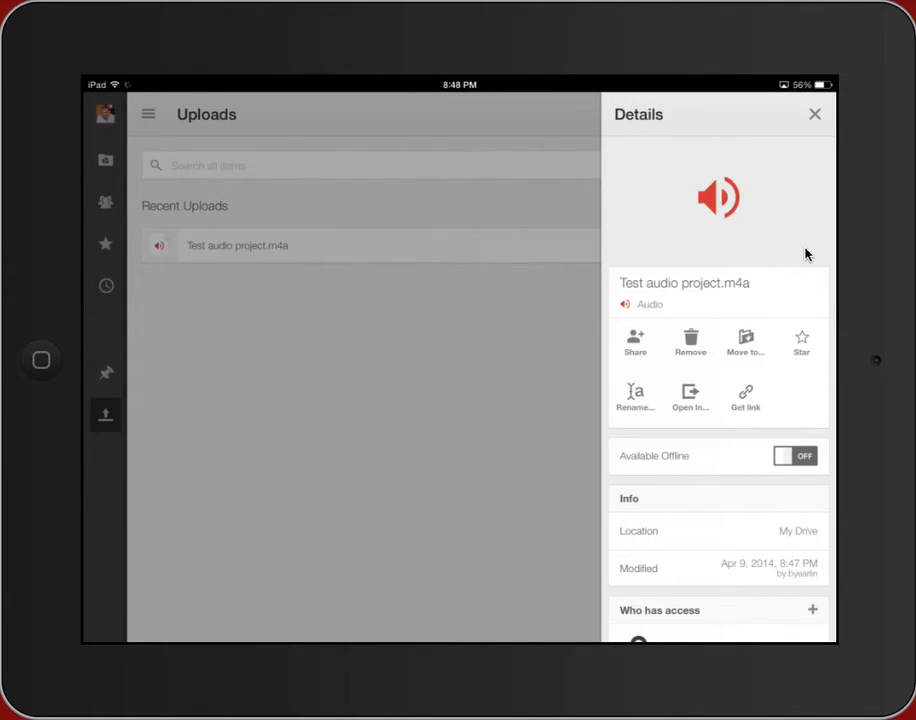
pyautogui.click(814, 114)
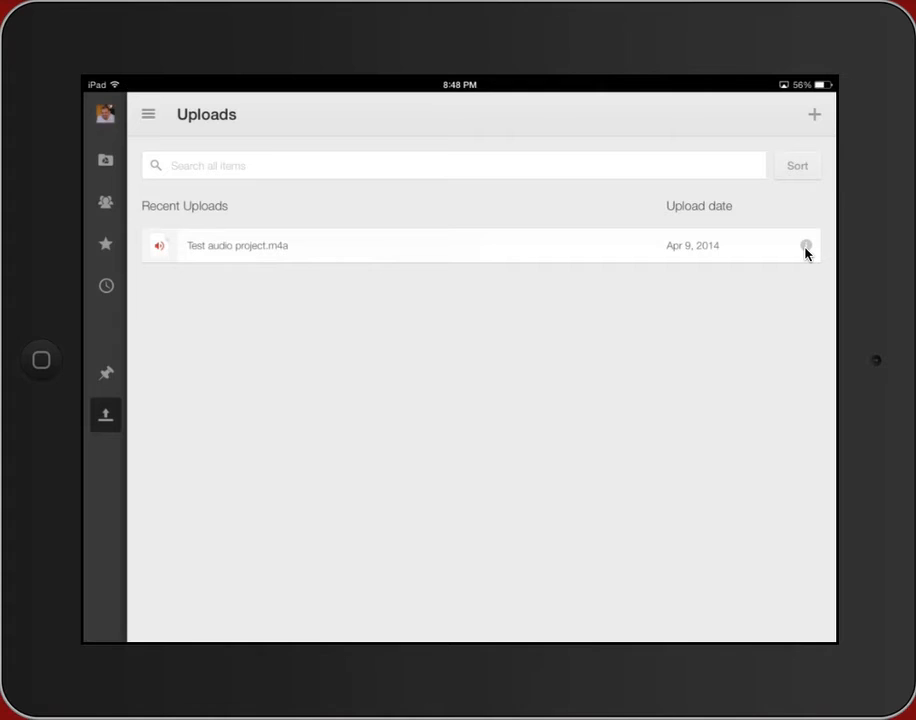